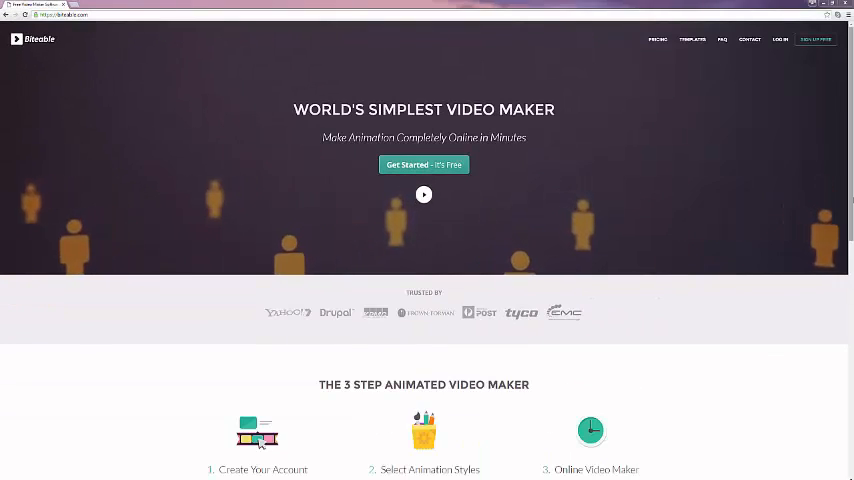
Browse the homepage and Pricing plans, then move on to the FAQ page.
{"action": "scroll", "scroll_direction": "down", "scroll_amount": 3}
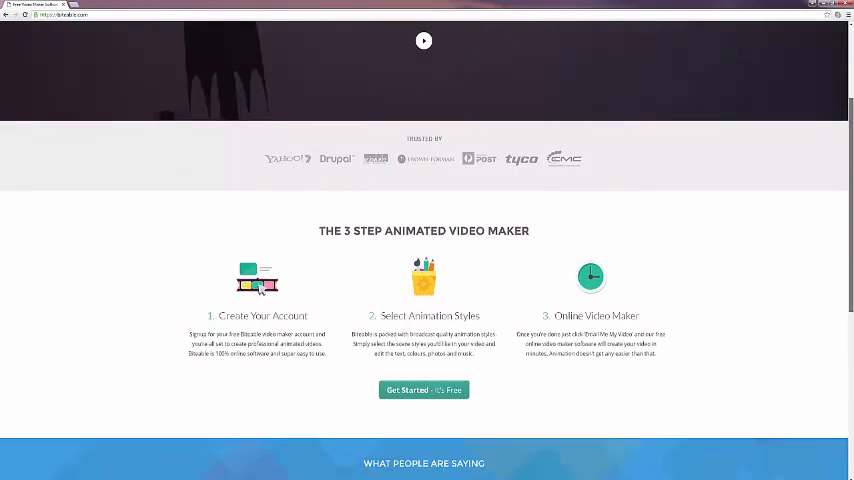
{"action": "scroll", "scroll_direction": "down", "scroll_amount": 3}
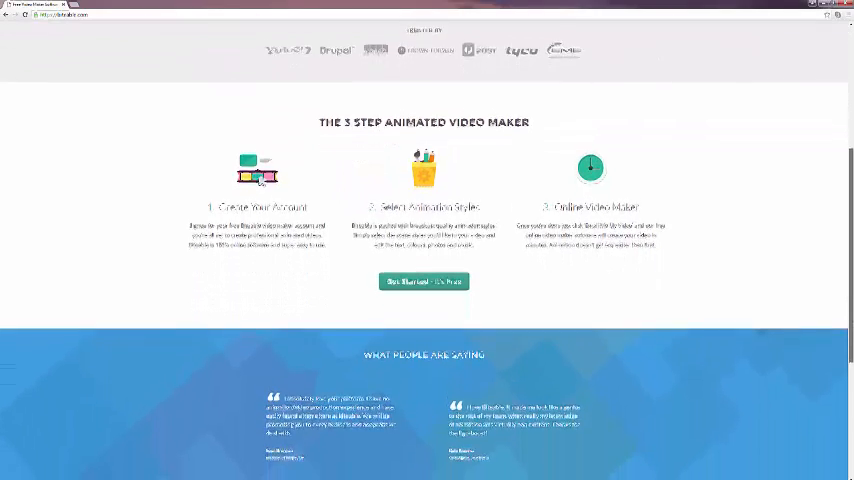
{"action": "scroll", "scroll_direction": "up", "scroll_amount": 3}
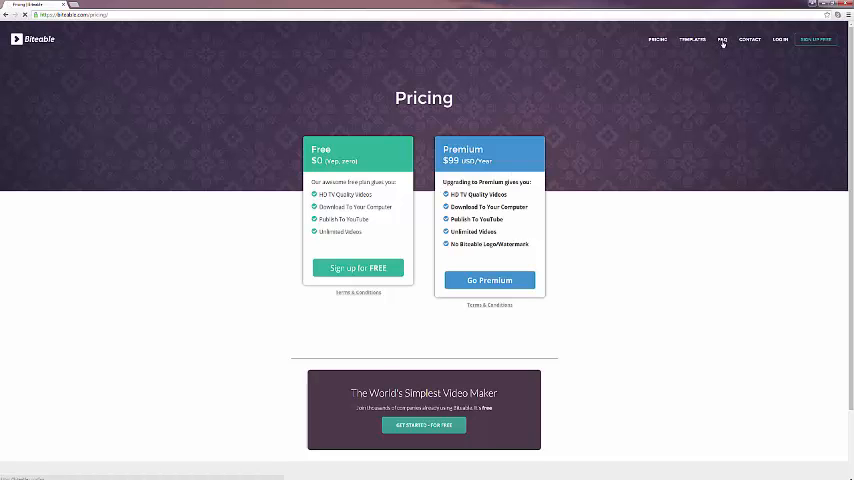
{"action": "left_click", "coordinate": [722, 42]}
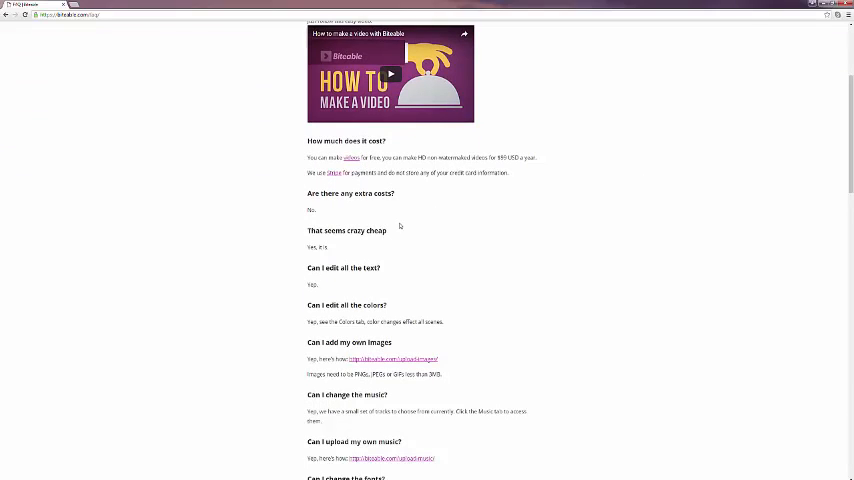
{"action": "mouse_move", "coordinate": [458, 246]}
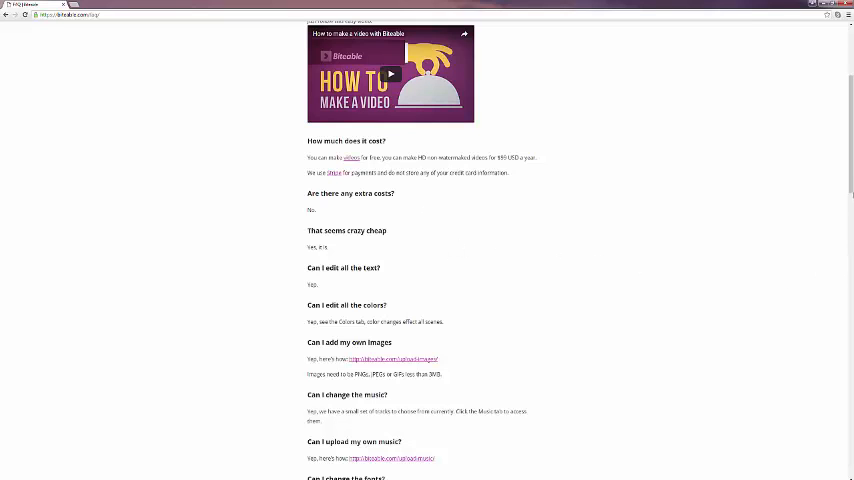
Leave the FAQ answers and go to the Free Video Templates gallery.
{"action": "scroll", "scroll_direction": "up", "scroll_amount": 3}
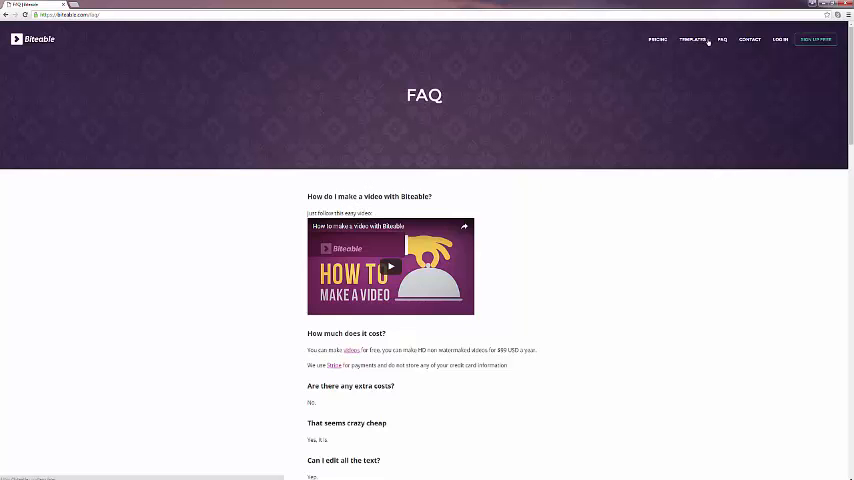
{"action": "left_click", "coordinate": [692, 40]}
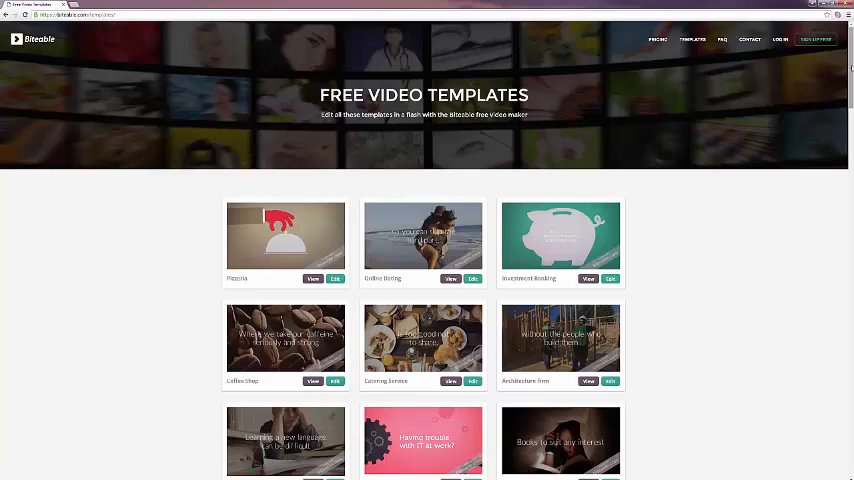
{"action": "scroll", "scroll_direction": "down", "scroll_amount": 3}
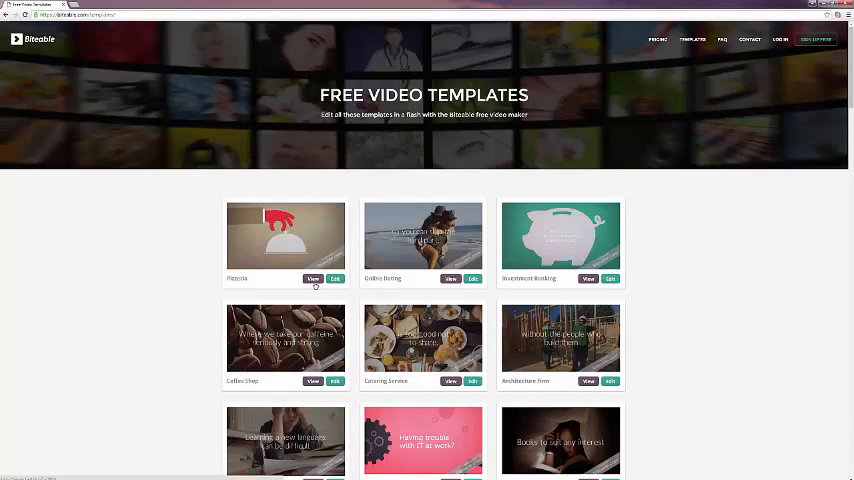
{"action": "mouse_move", "coordinate": [120, 284]}
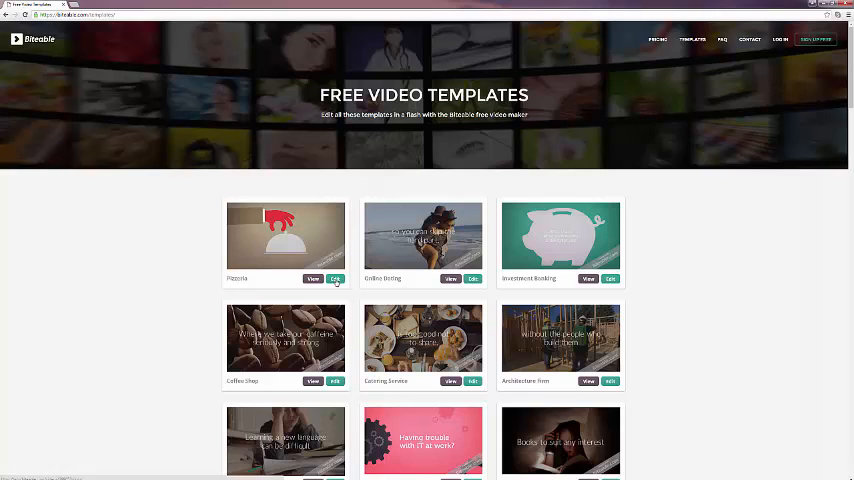
{"action": "mouse_move", "coordinate": [348, 252]}
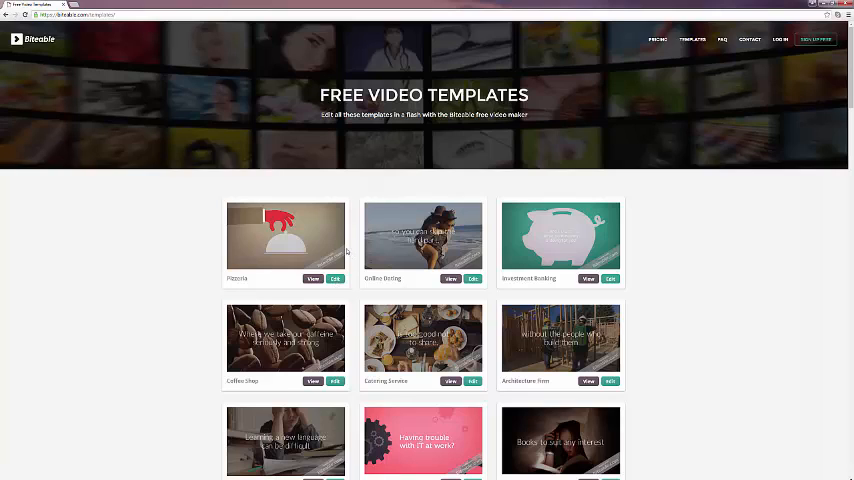